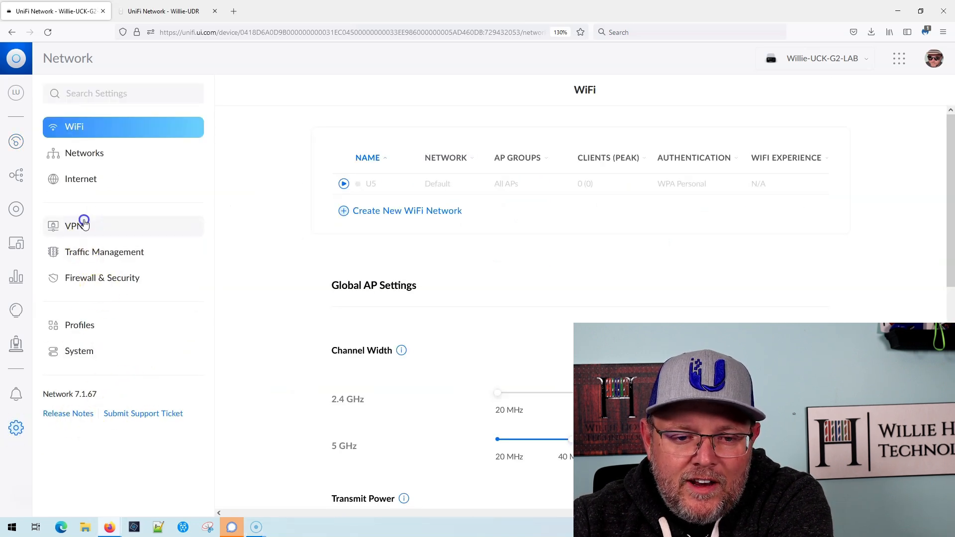
Open the Cloud Key's VPN Server settings, showing L2TP server disabled.
left_click(73, 225)
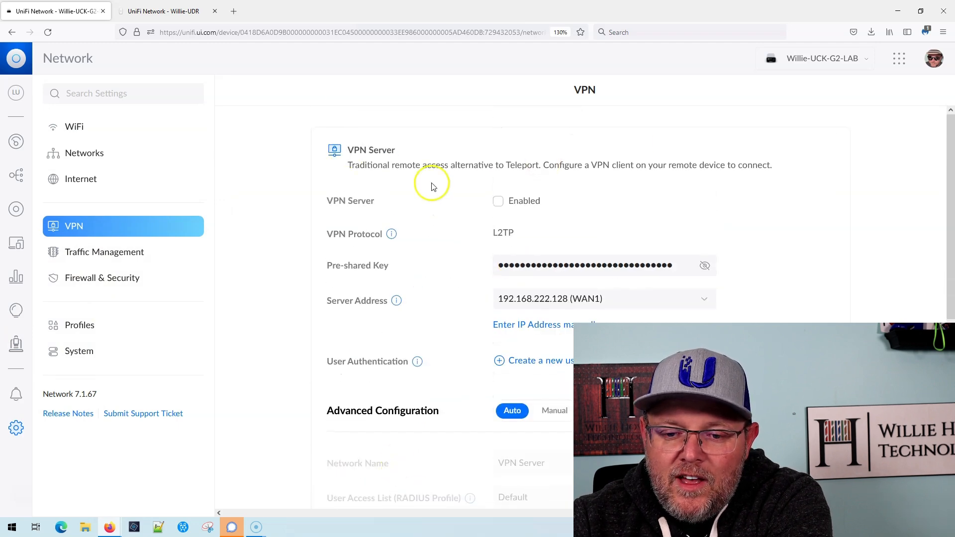
mouse_move(521, 210)
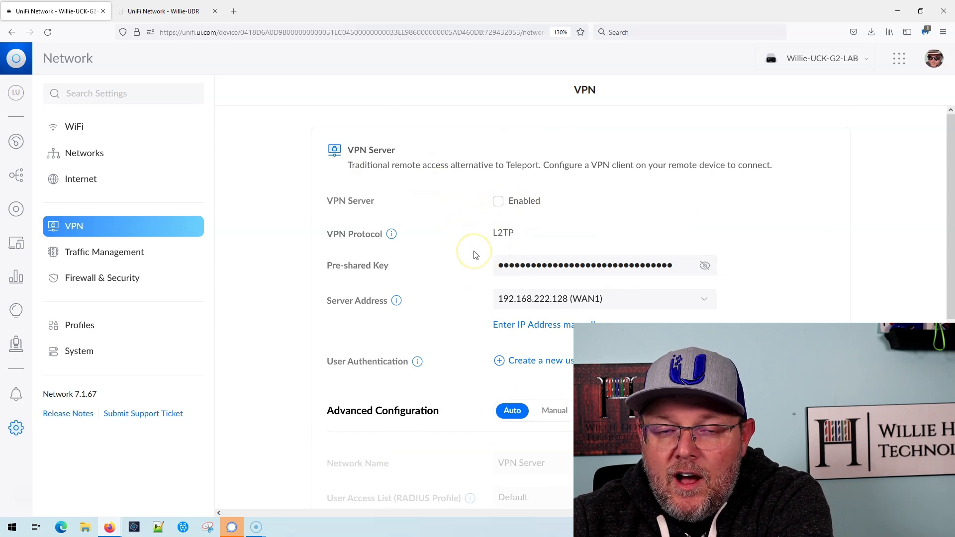
mouse_move(475, 255)
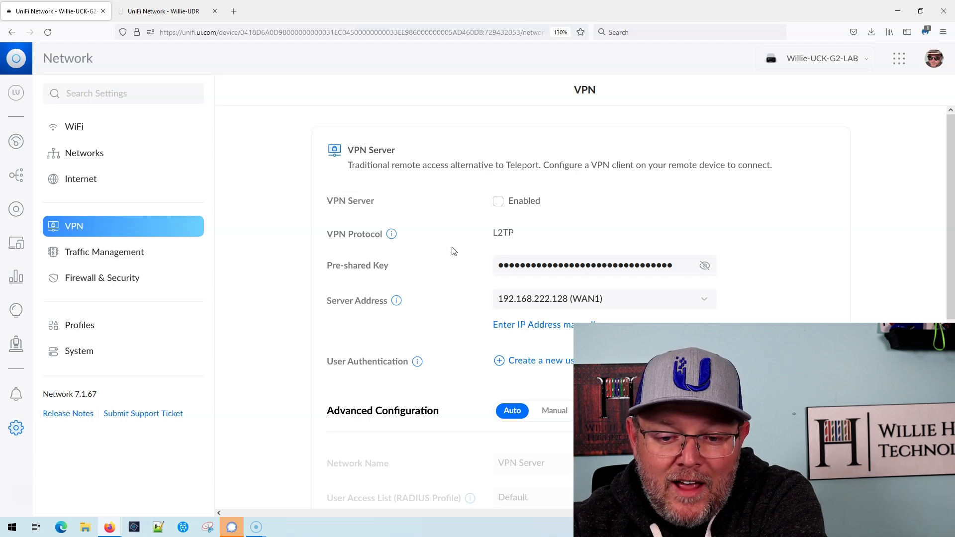
scroll("down", 3)
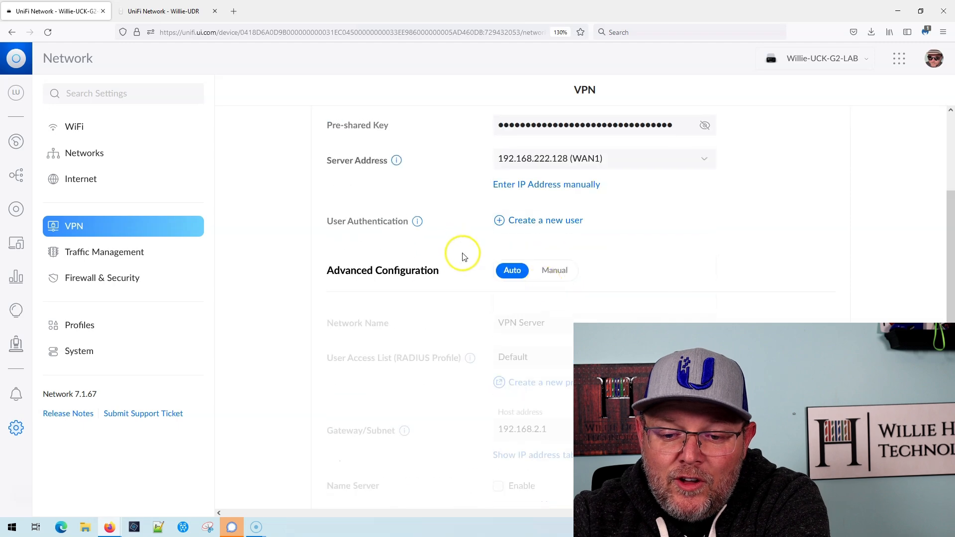
scroll("down", 3)
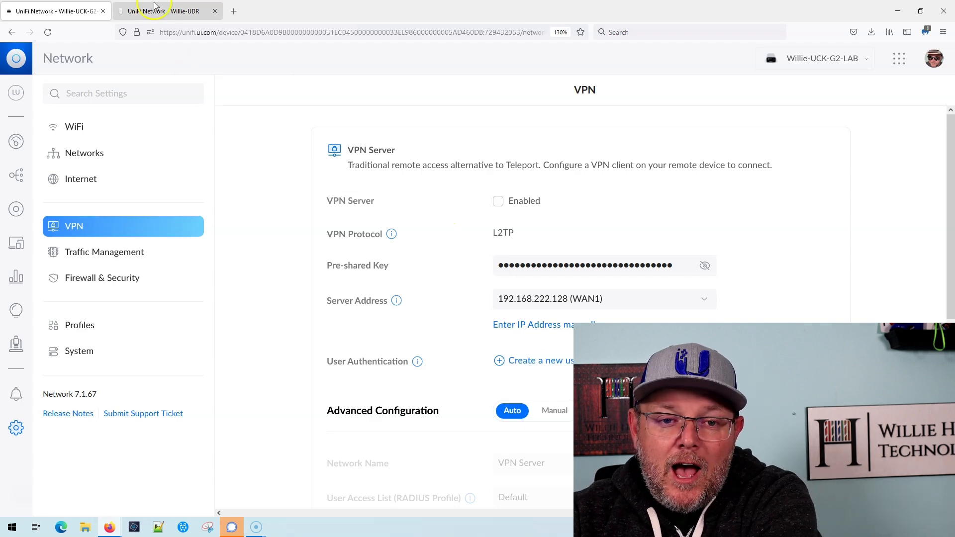
Switch to the Willie-UDR console and open its Settings to see UDR Guest and UDR WiFi.
left_click(167, 11)
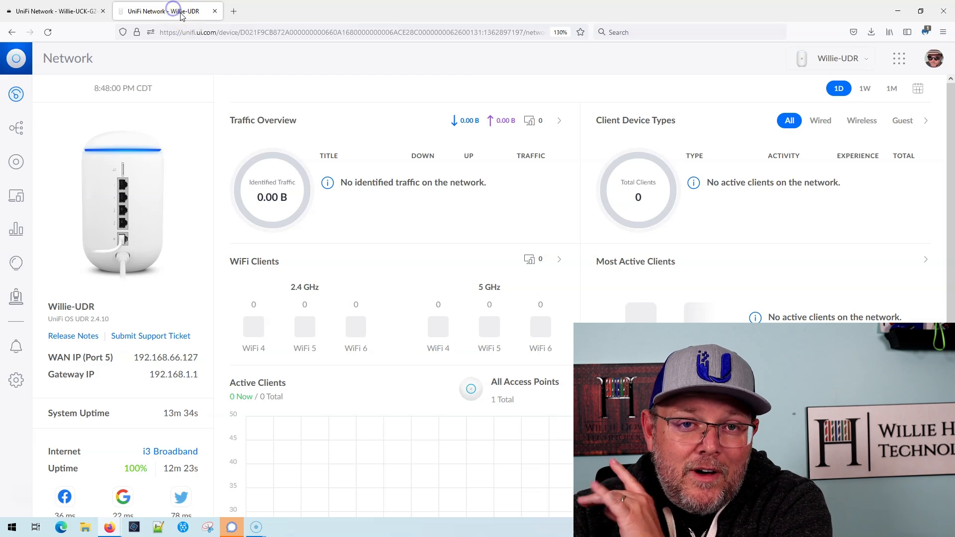
left_click(16, 380)
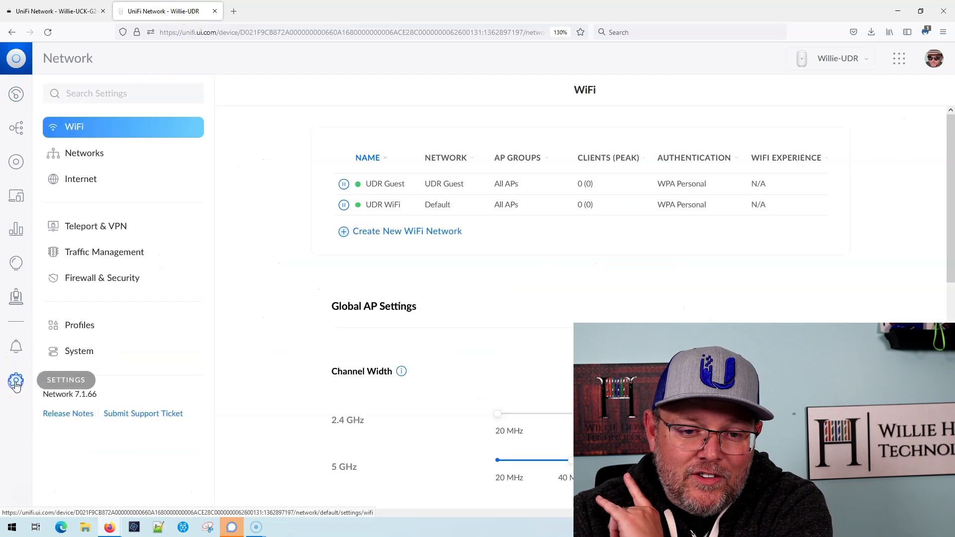
Open Teleport & VPN on the UDR and scroll to the disabled L2TP VPN Server section.
left_click(95, 226)
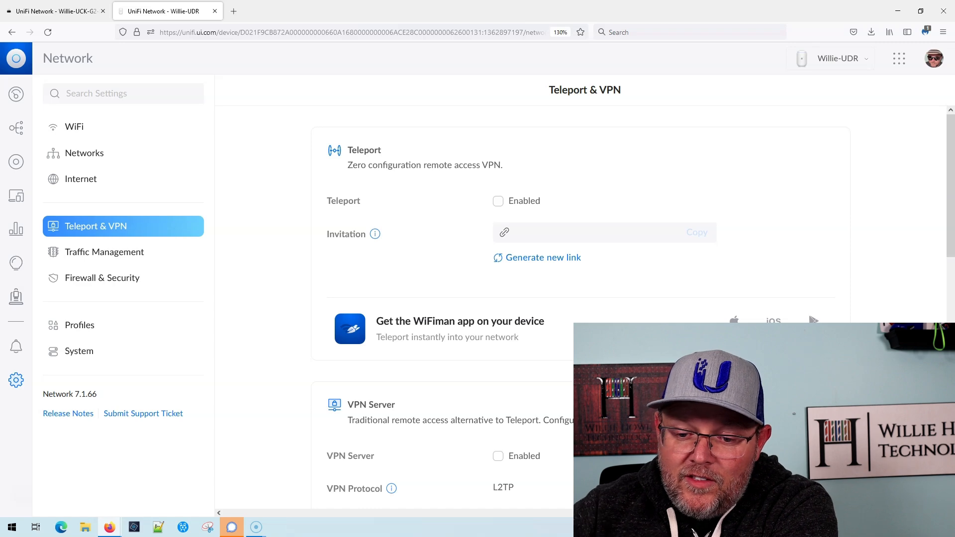
scroll("down", 3)
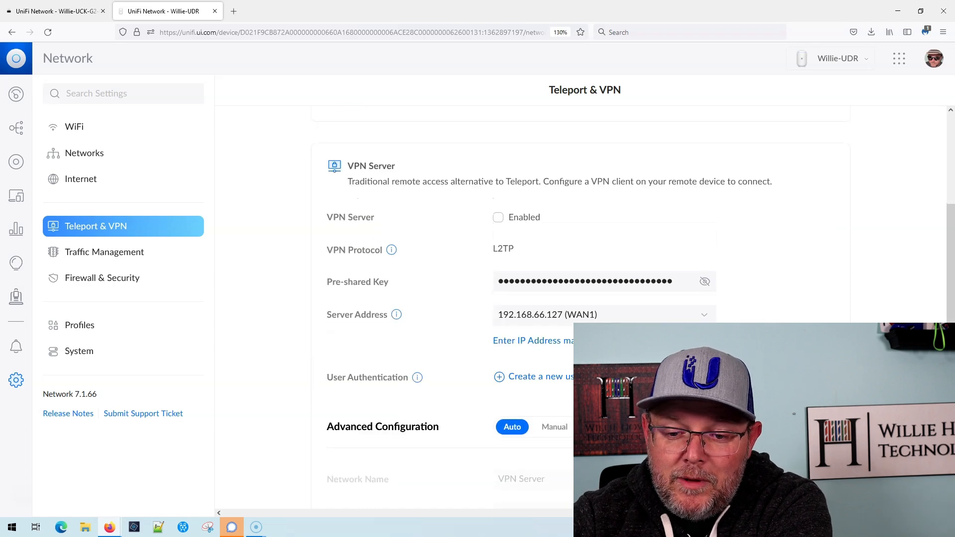